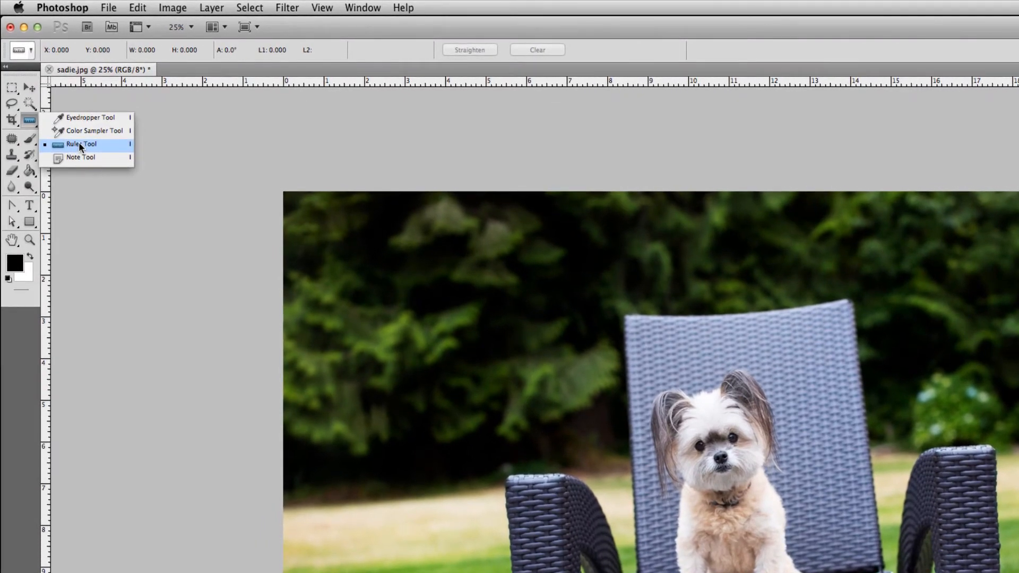
pyautogui.moveTo(132, 150)
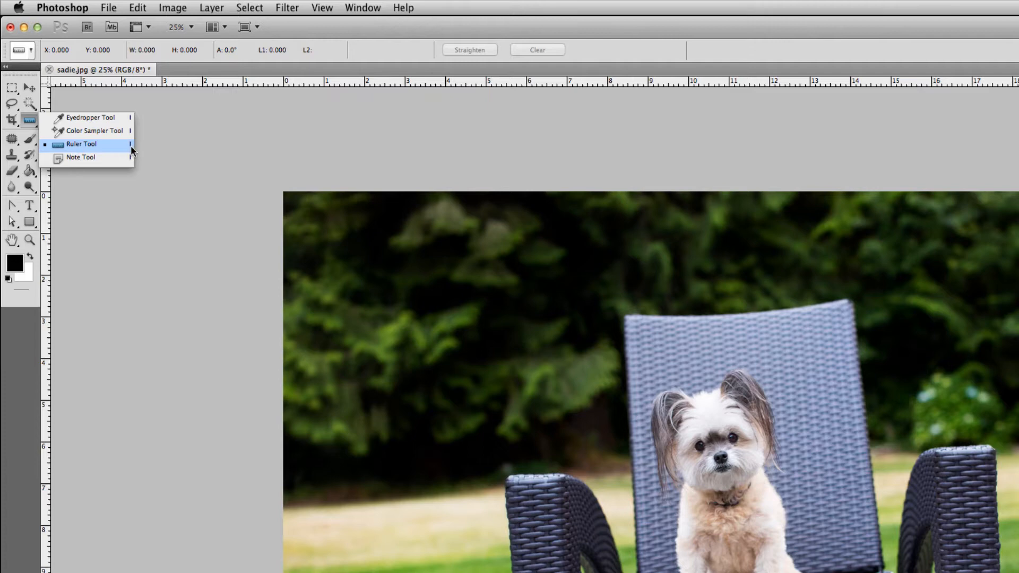
pyautogui.moveTo(79, 145)
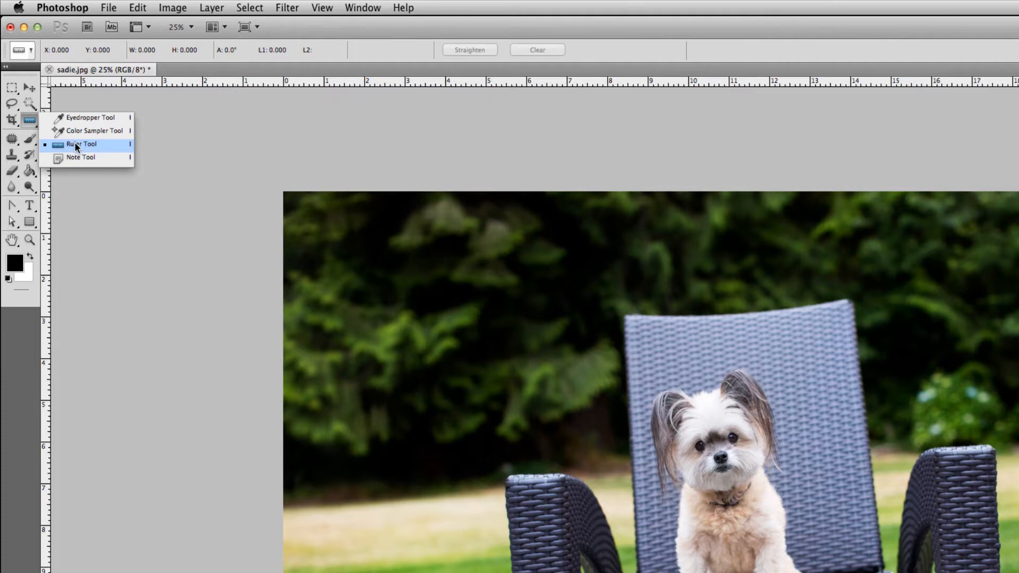
pyautogui.moveTo(79, 154)
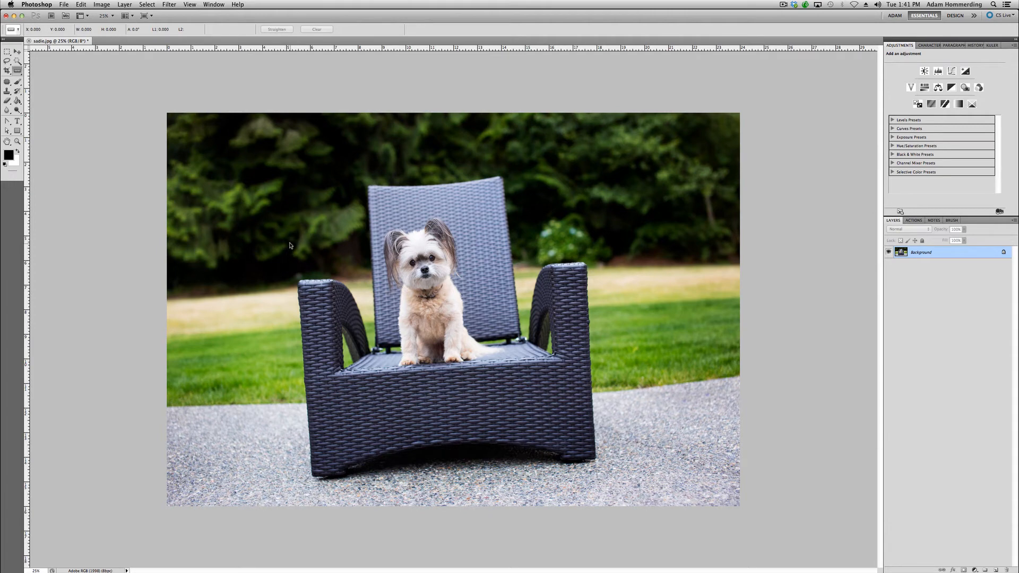
pyautogui.moveTo(299, 259)
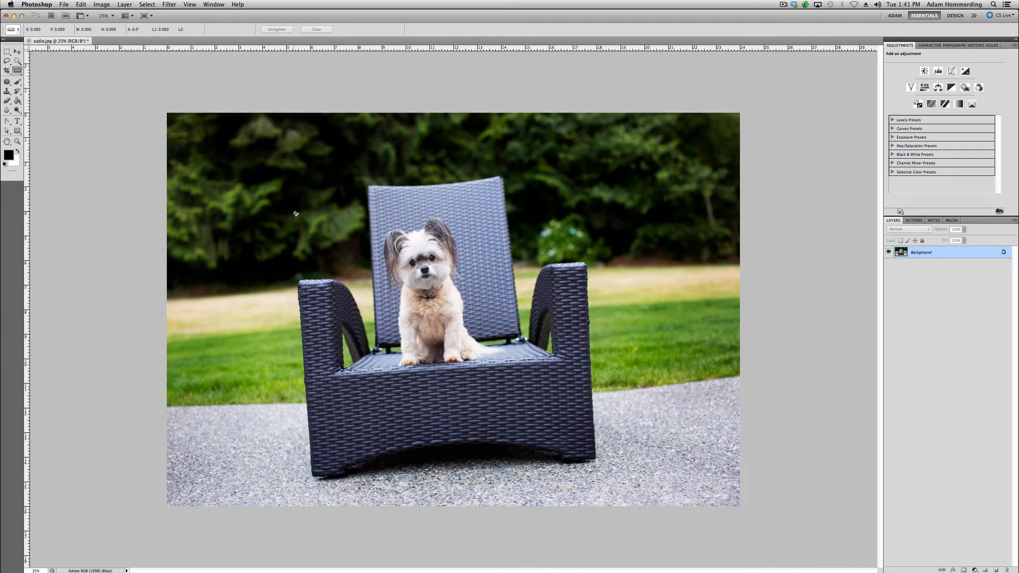
# Measure the chair back with the Ruler Tool, ending along its top edge at about 6°.
pyautogui.moveTo(294, 213); pyautogui.dragTo(614, 207)
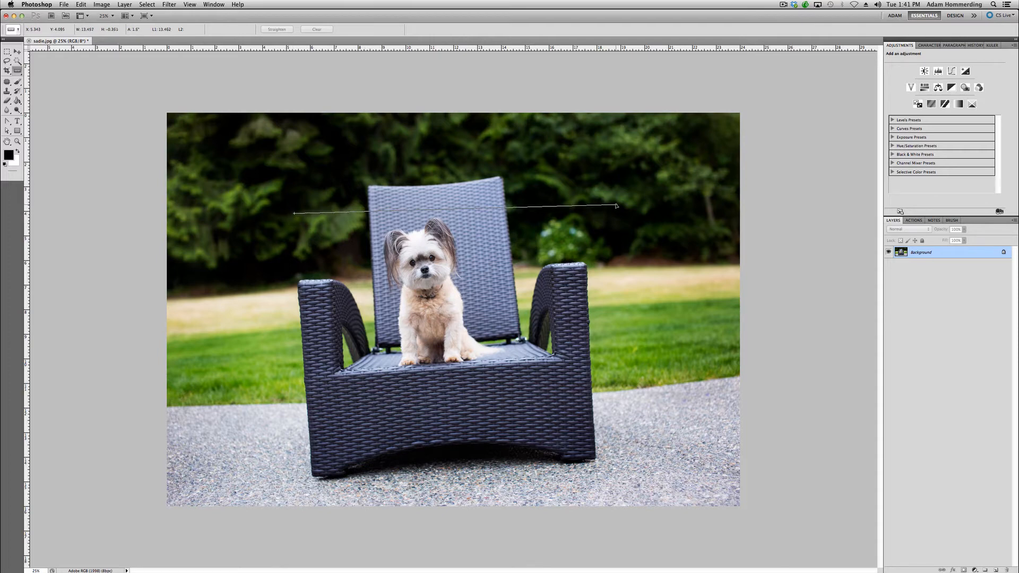
pyautogui.moveTo(295, 213); pyautogui.dragTo(302, 445)
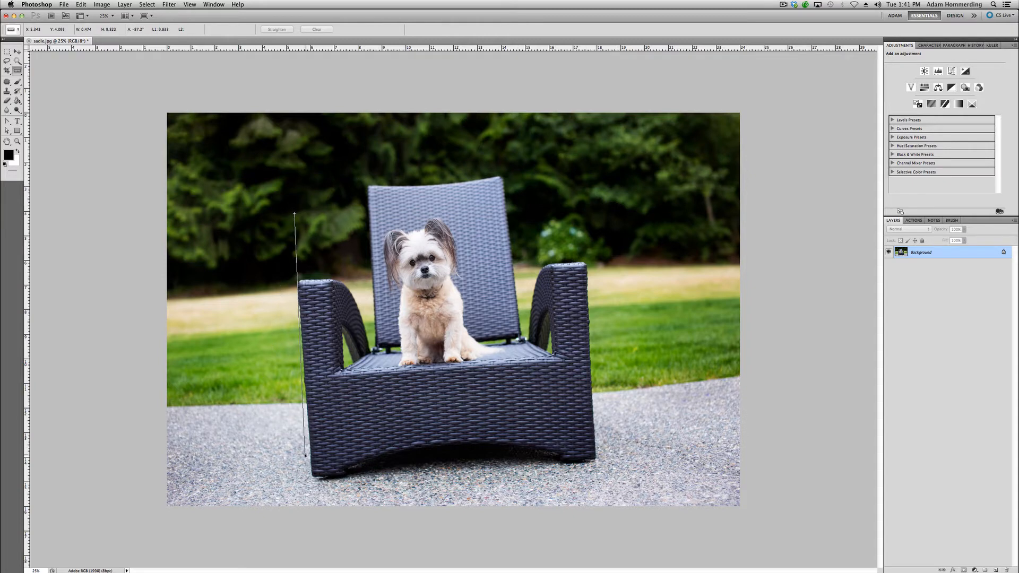
pyautogui.moveTo(293, 212); pyautogui.dragTo(608, 177)
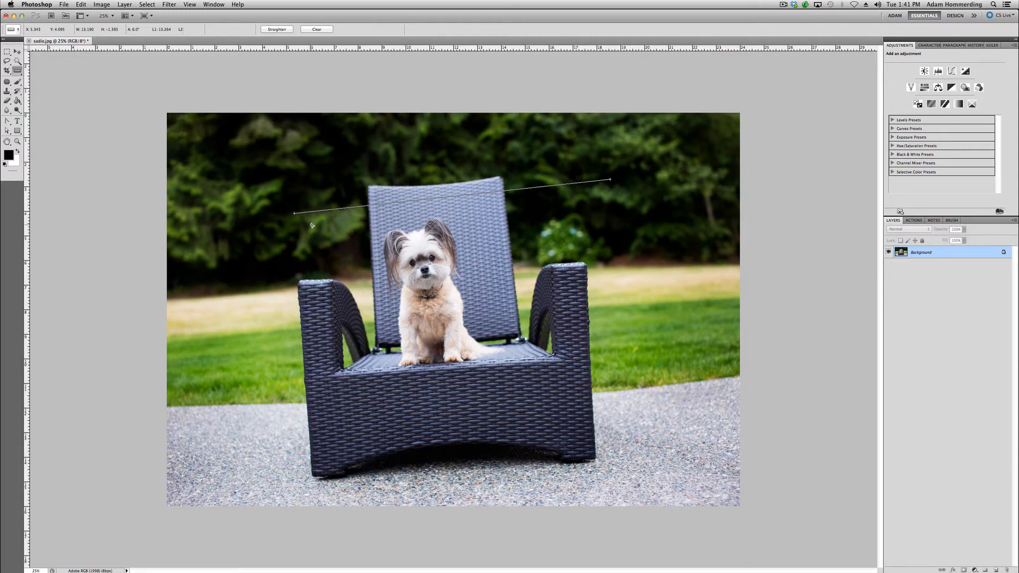
pyautogui.moveTo(283, 217)
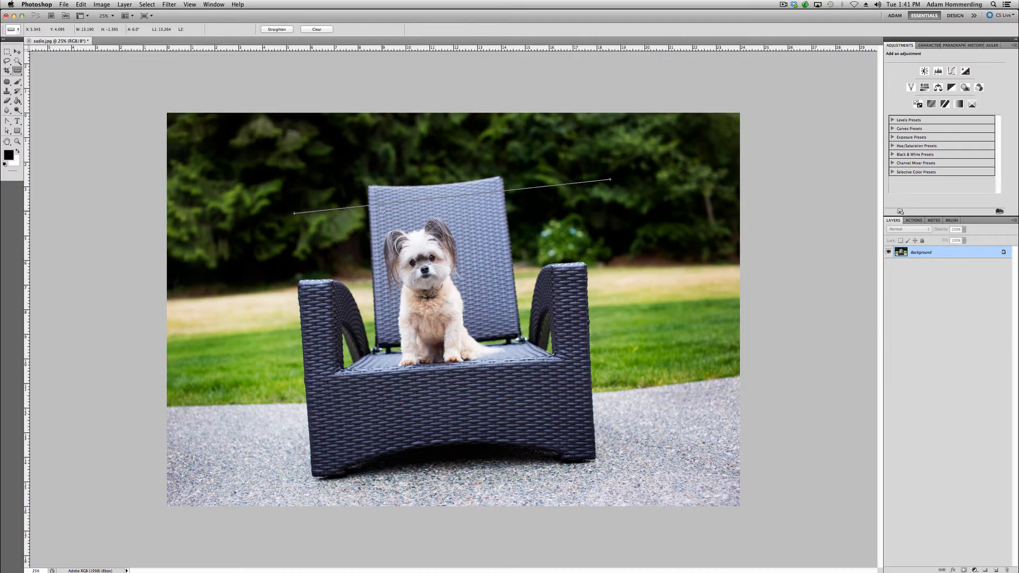
pyautogui.moveTo(573, 172)
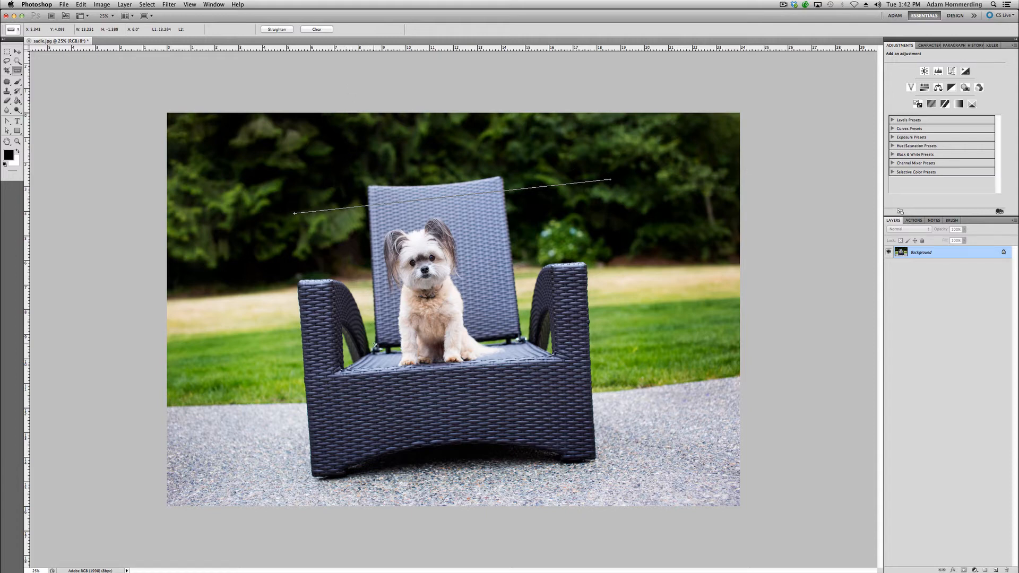
pyautogui.moveTo(285, 310)
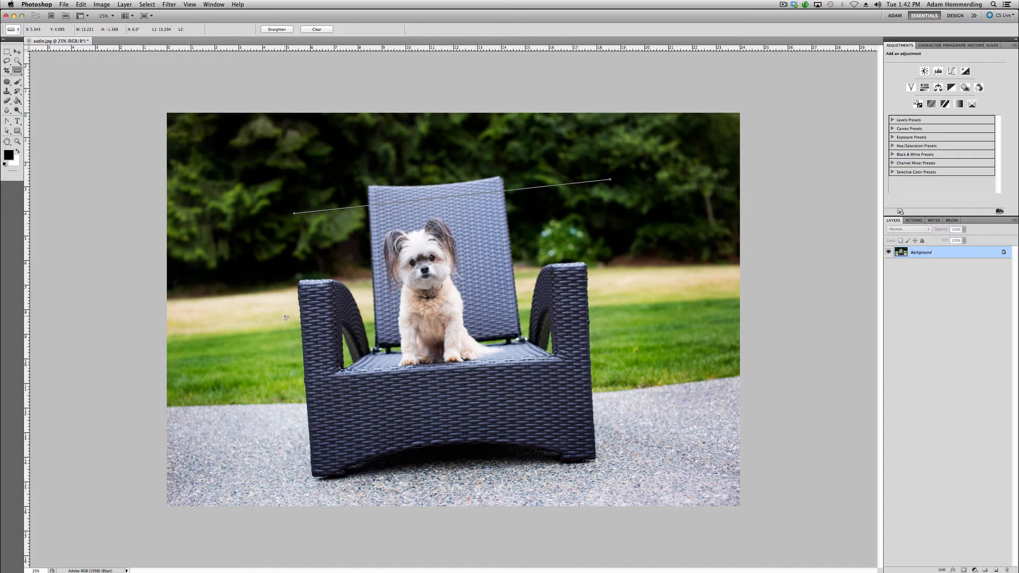
pyautogui.moveTo(261, 319)
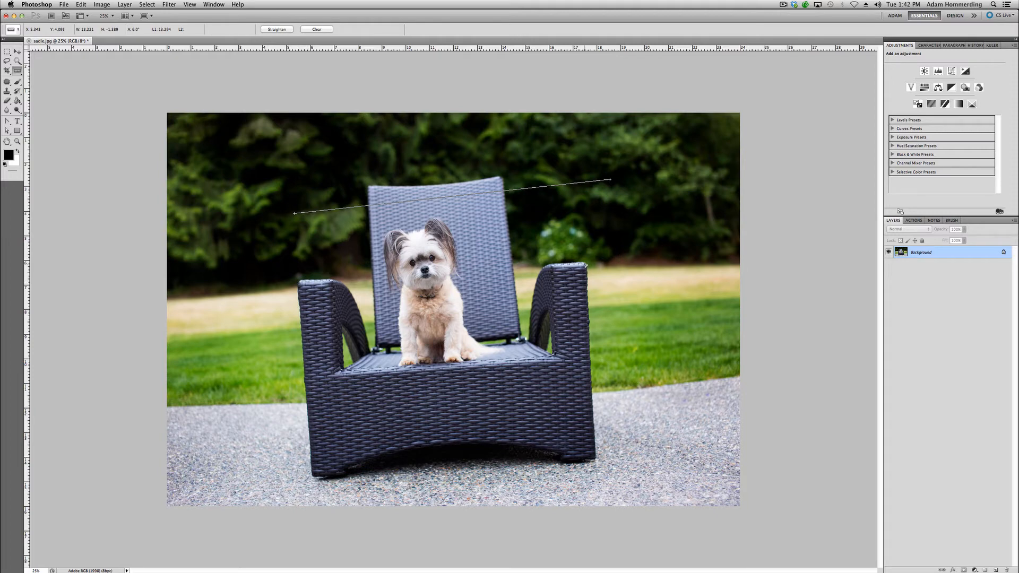
pyautogui.moveTo(398, 429)
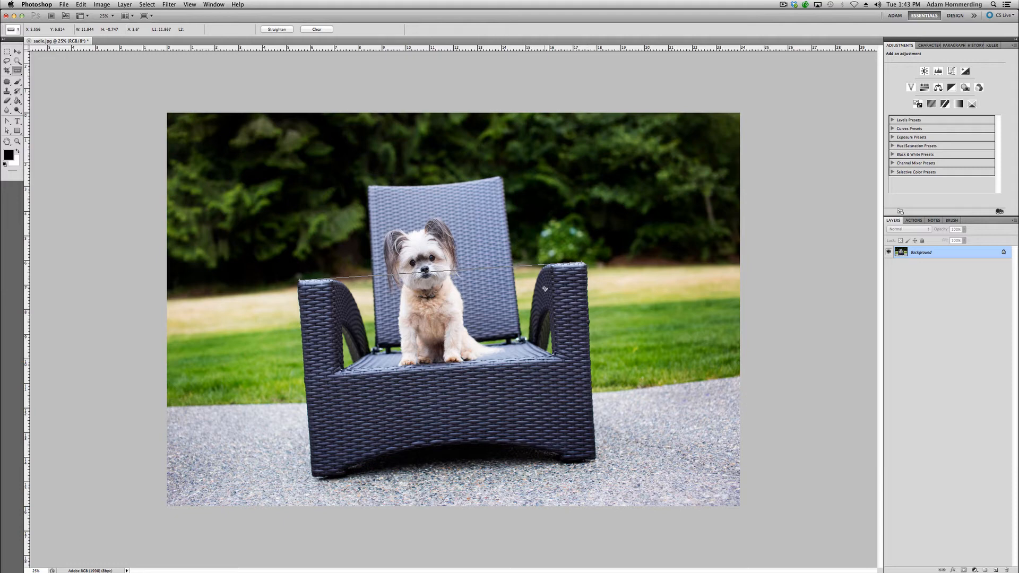
pyautogui.moveTo(533, 291)
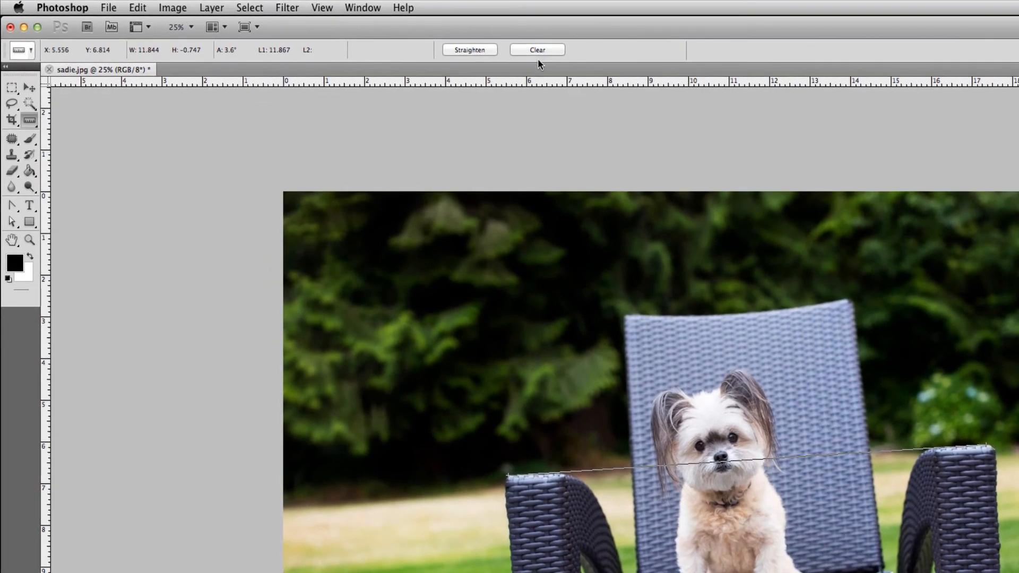
pyautogui.moveTo(511, 62)
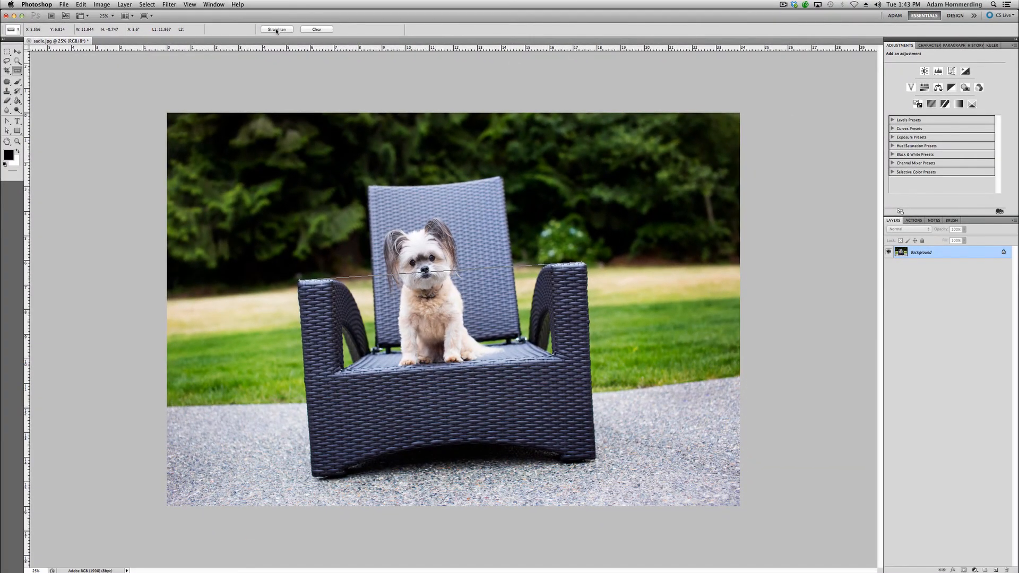
# Level and trim the chair-and-dog photo to the measured armrest angle.
pyautogui.click(276, 30)
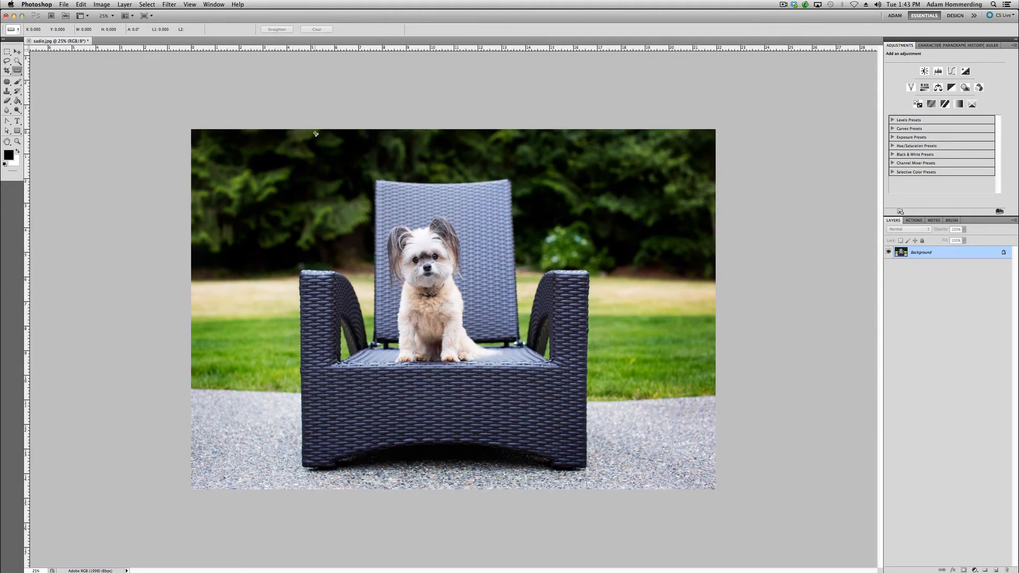
pyautogui.moveTo(628, 302)
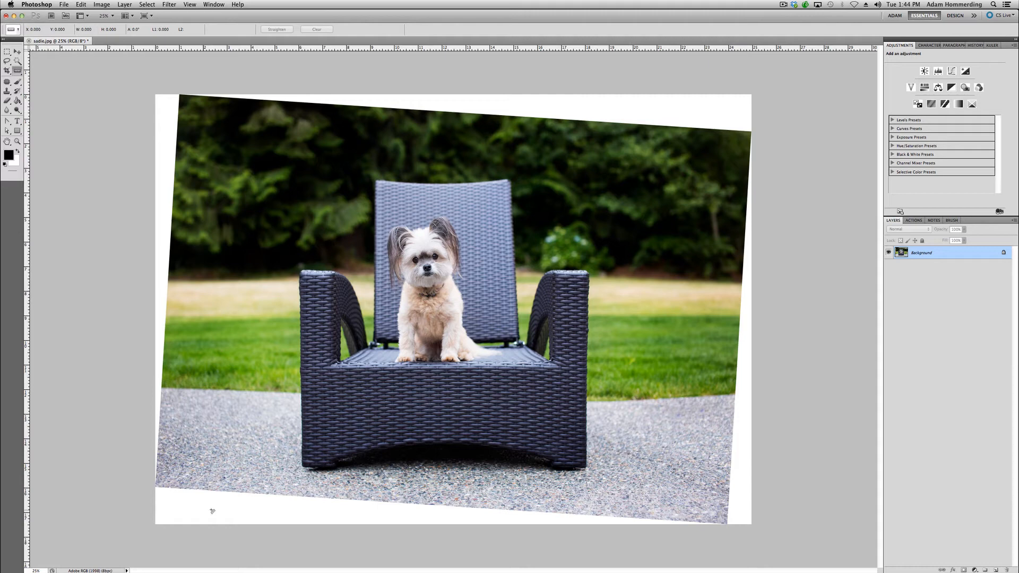
pyautogui.moveTo(739, 483)
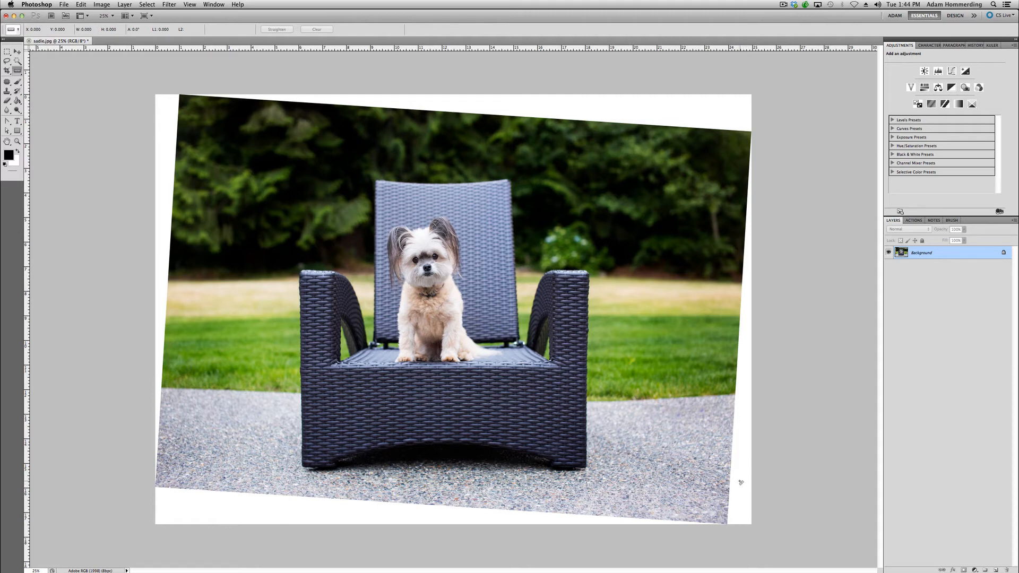
pyautogui.moveTo(679, 342)
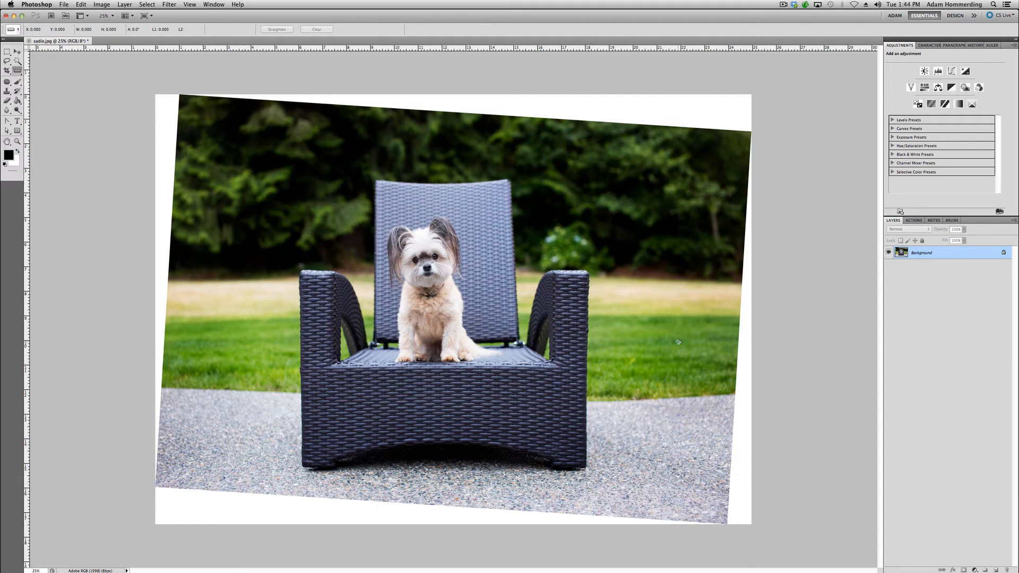
pyautogui.moveTo(605, 297)
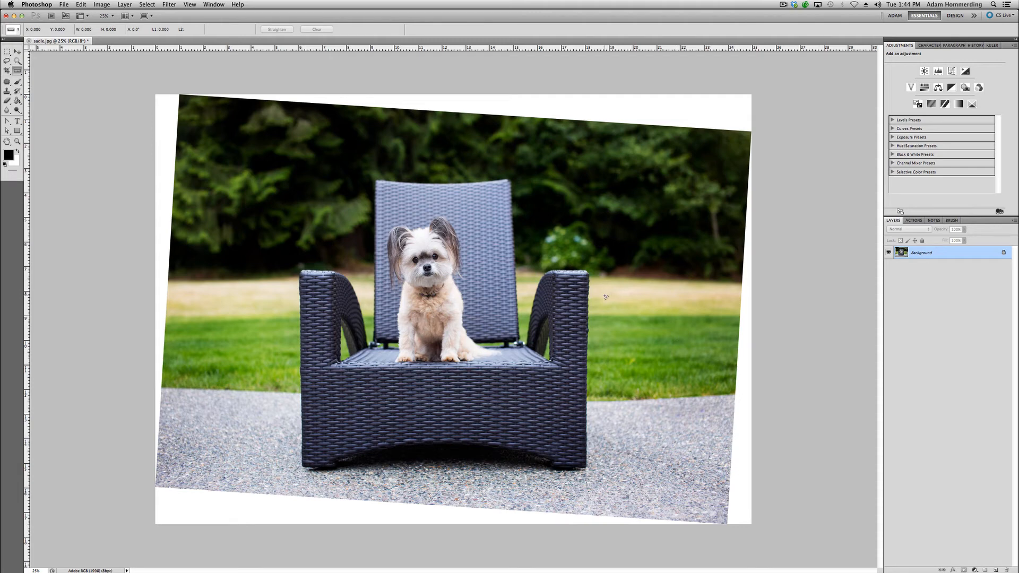
pyautogui.moveTo(562, 182)
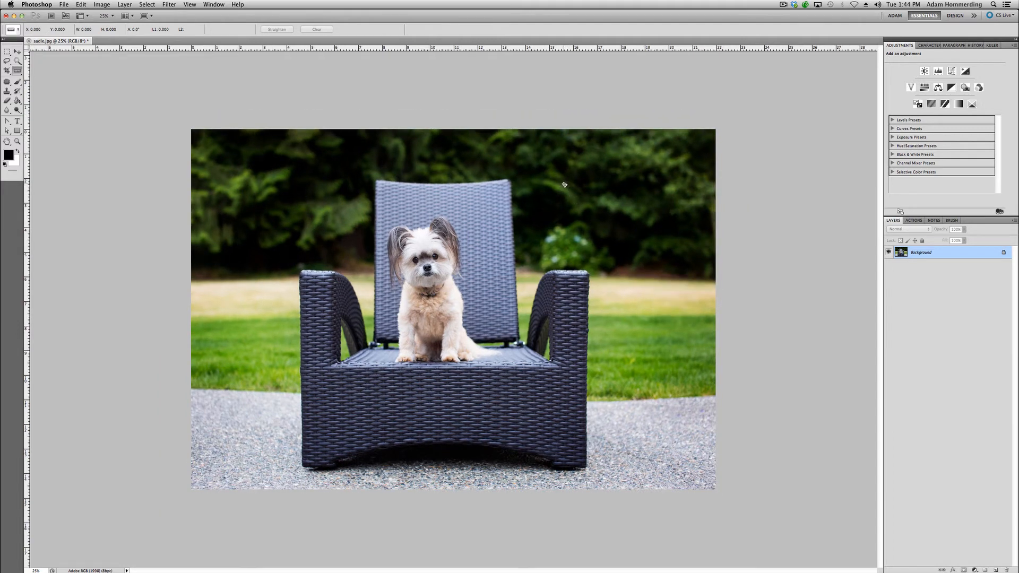
pyautogui.moveTo(758, 470)
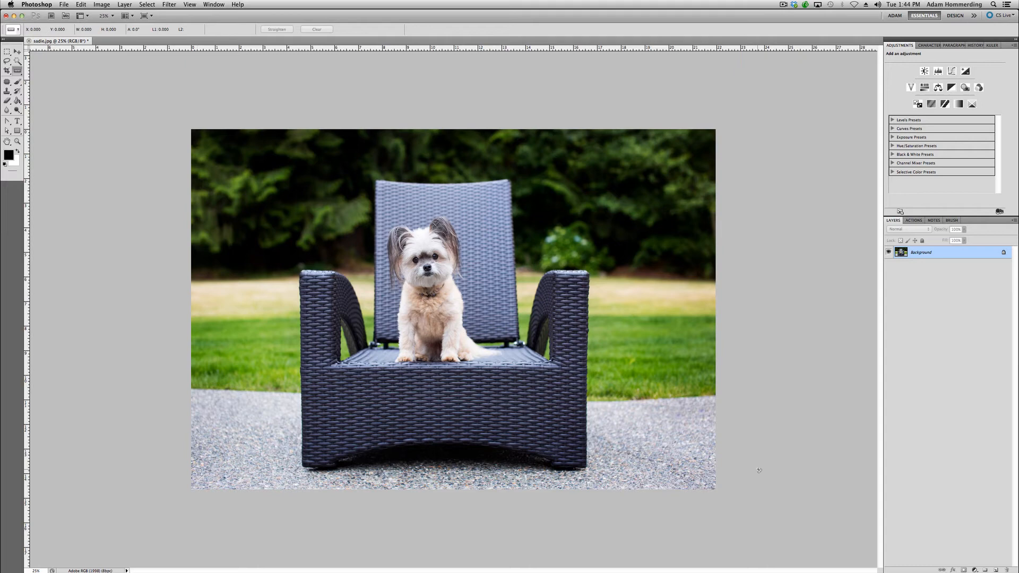
pyautogui.moveTo(705, 161)
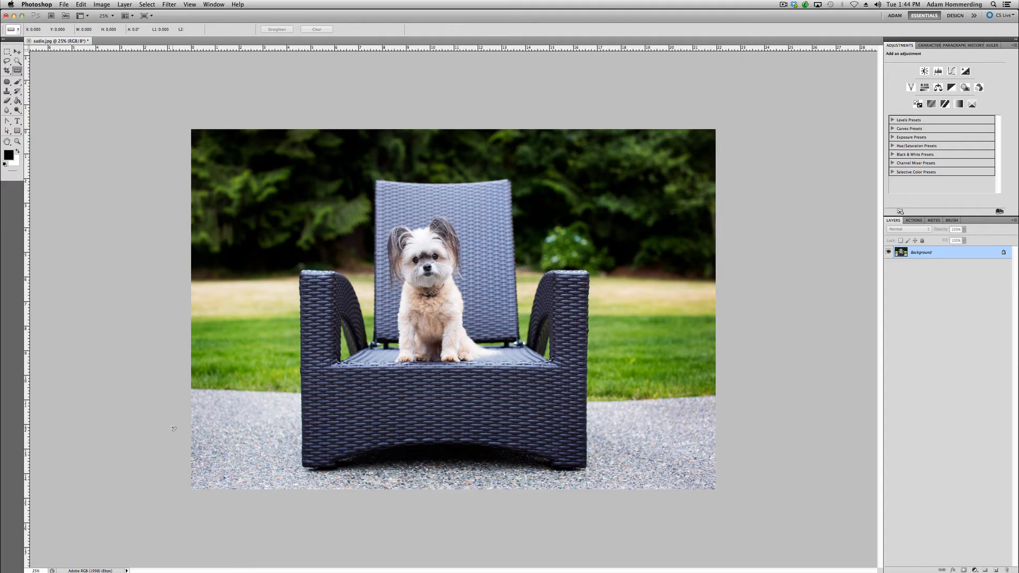
pyautogui.moveTo(147, 327)
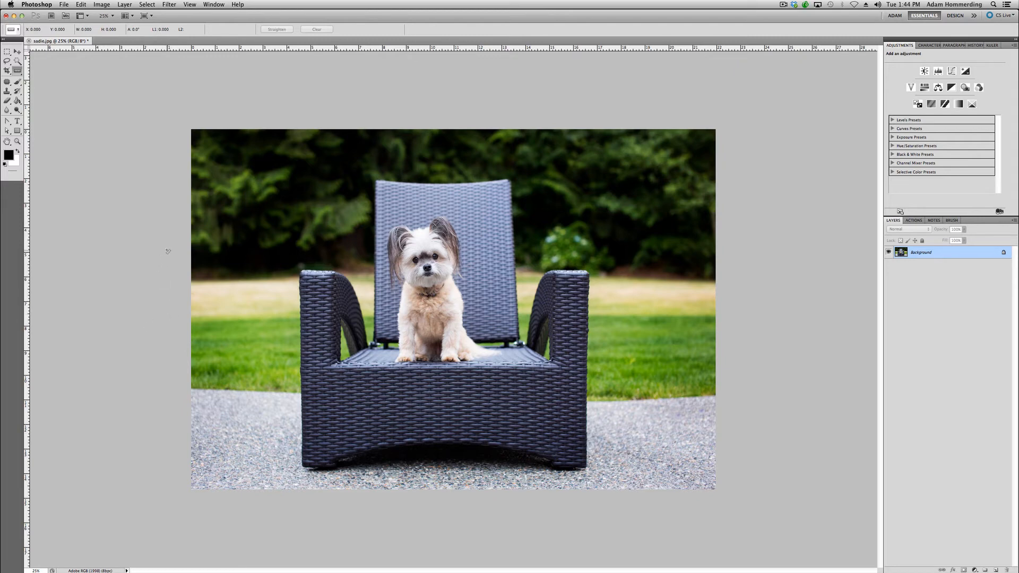
pyautogui.moveTo(248, 220)
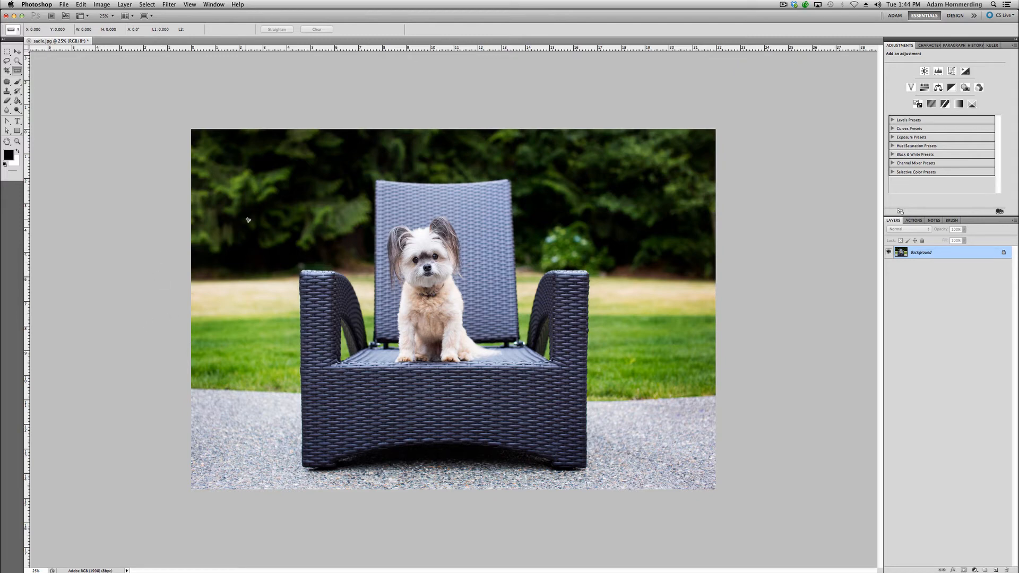
pyautogui.moveTo(528, 262)
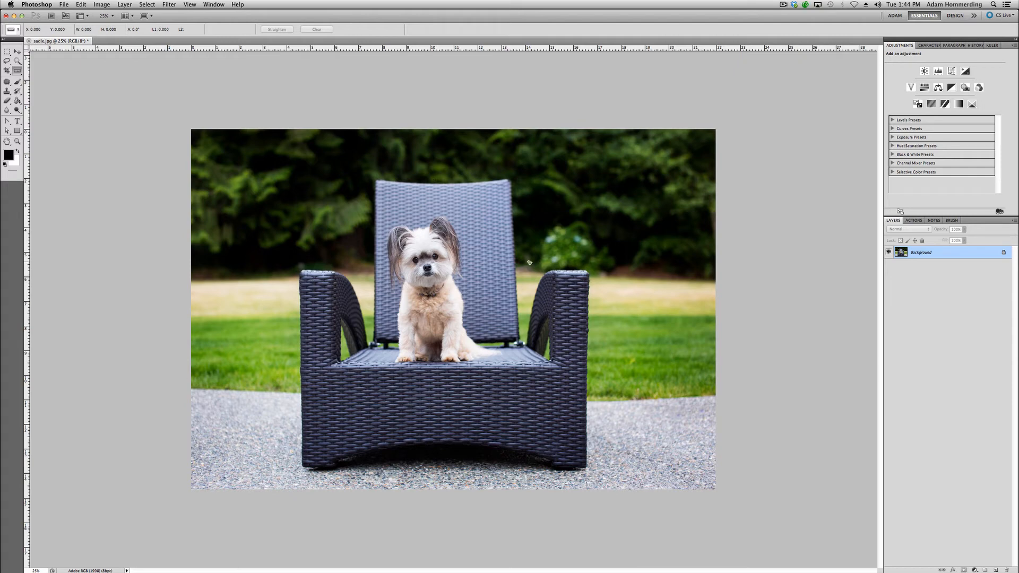
pyautogui.moveTo(228, 364)
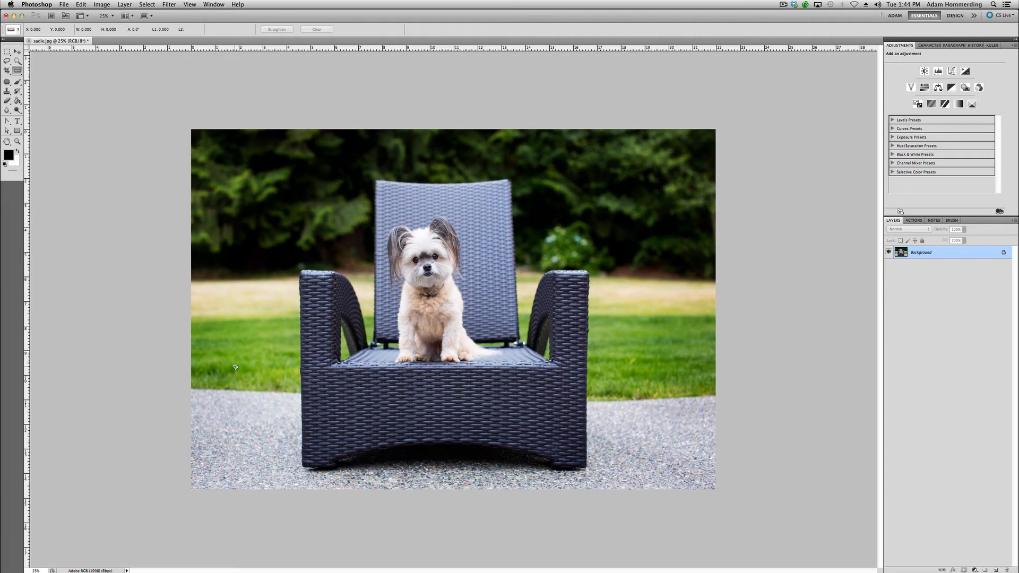
pyautogui.moveTo(232, 363)
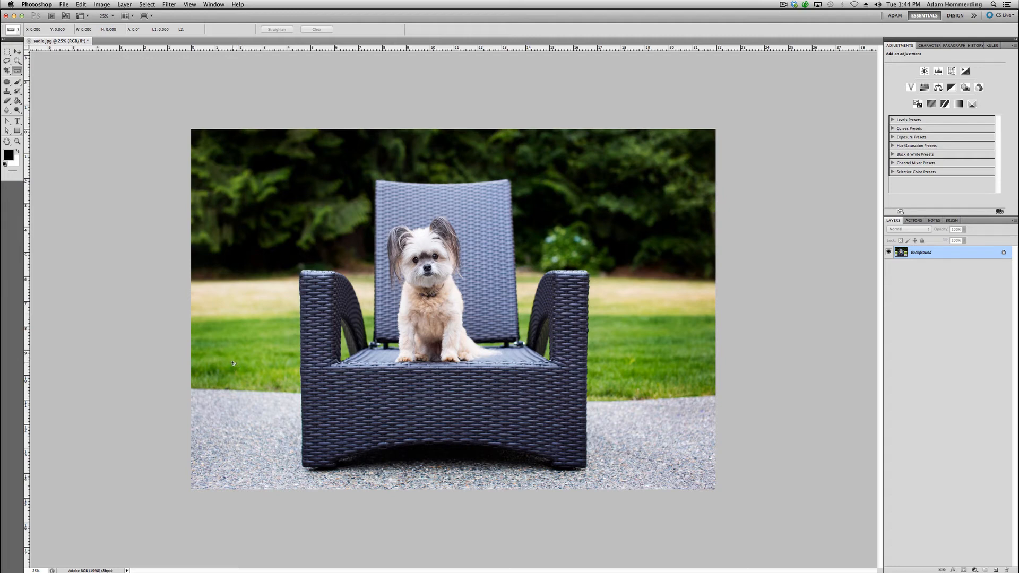
pyautogui.moveTo(224, 365)
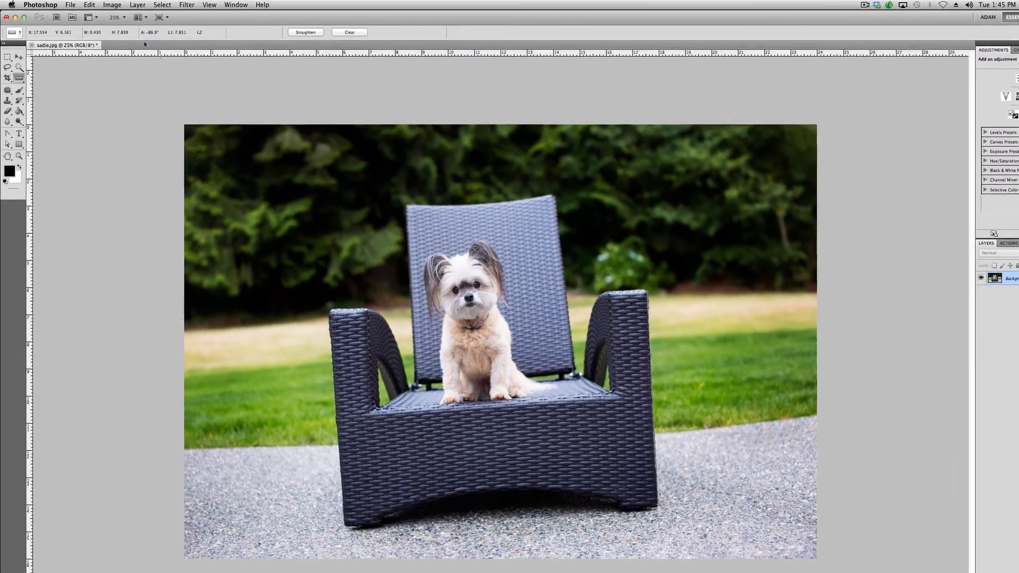
# Rotate the canvas 3.1° clockwise with Image Rotation > Arbitrary.
pyautogui.click(111, 5)
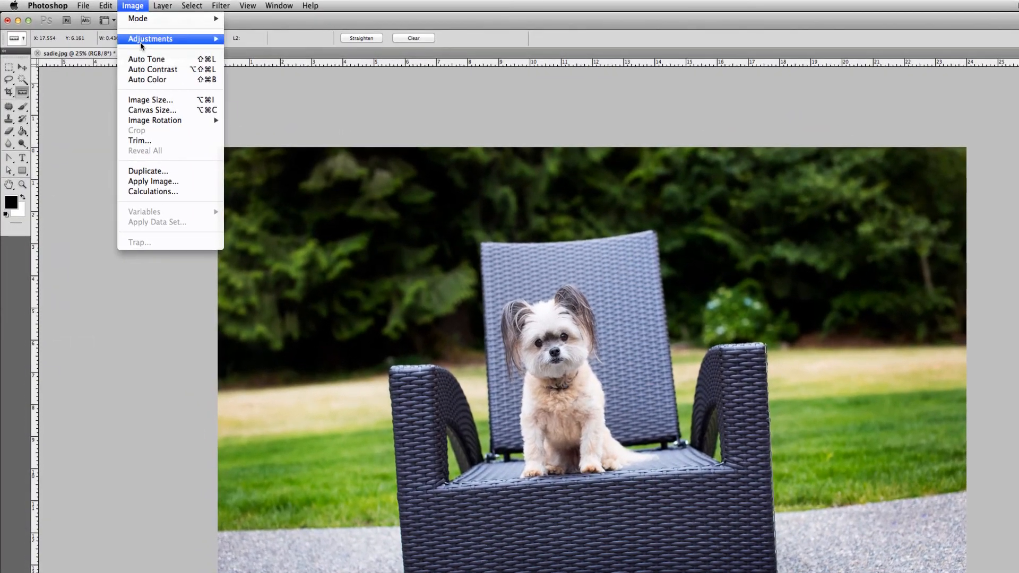
pyautogui.moveTo(155, 120)
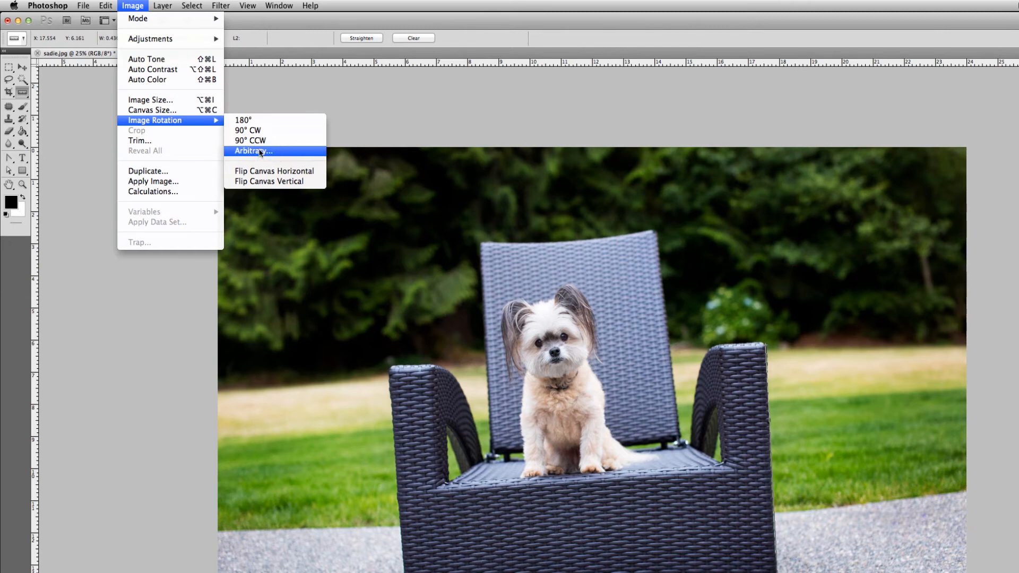
pyautogui.click(254, 151)
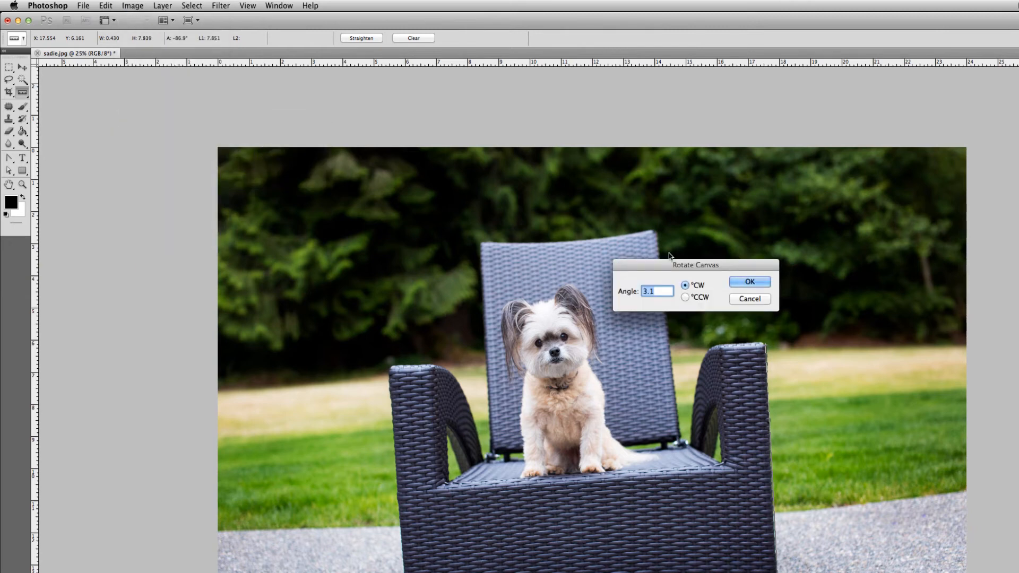
pyautogui.moveTo(695, 265); pyautogui.dragTo(749, 254)
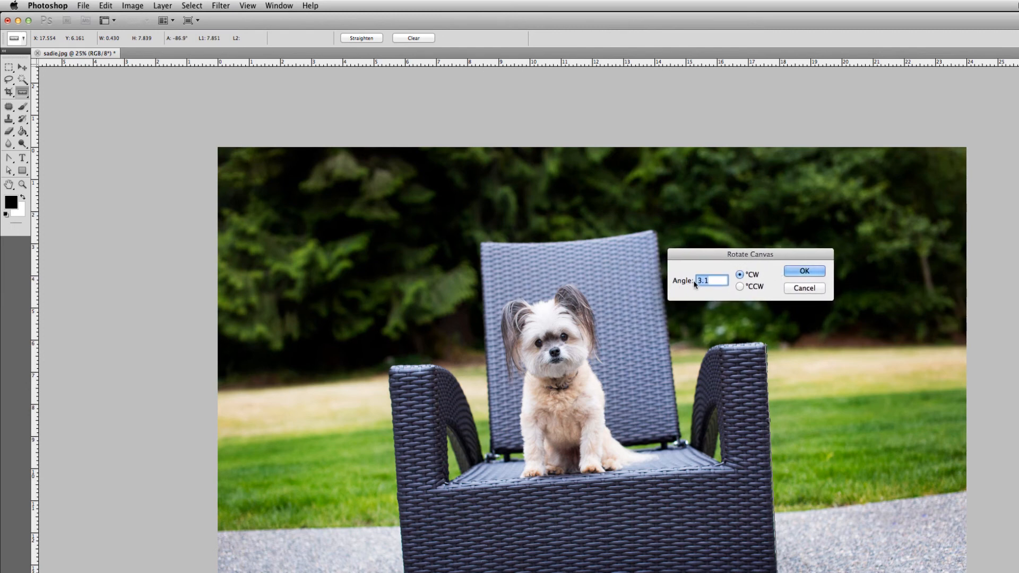
pyautogui.moveTo(726, 320)
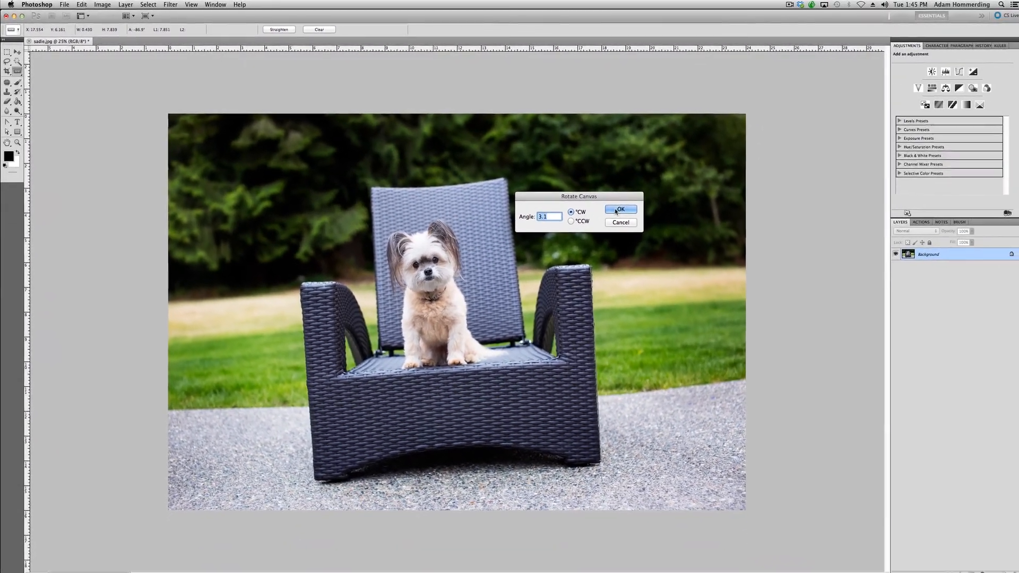
pyautogui.click(621, 209)
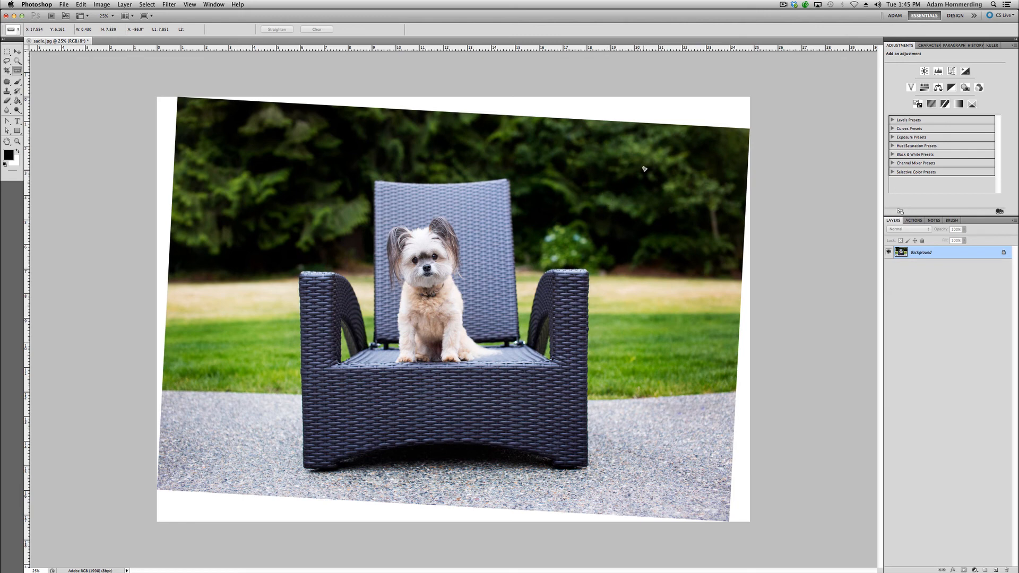
pyautogui.moveTo(241, 234)
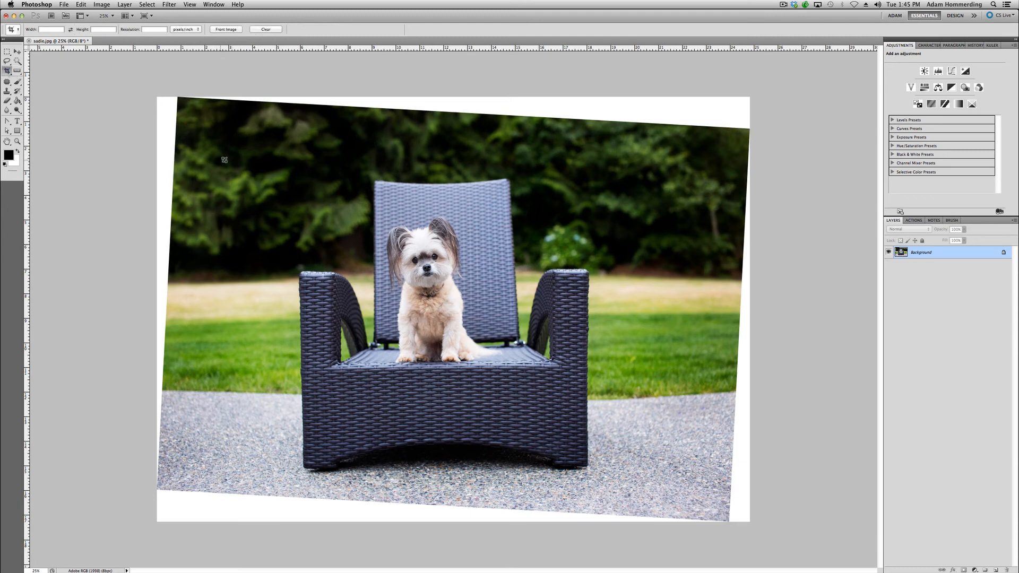
# Select the Crop tool for trimming the white corners, then open the Edit menu.
pyautogui.click(8, 71)
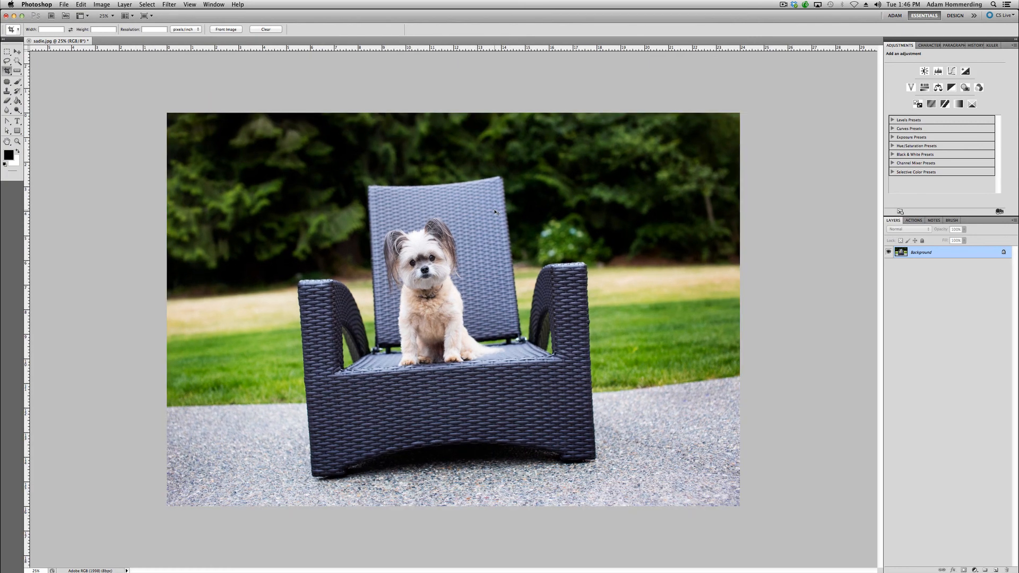
pyautogui.click(87, 4)
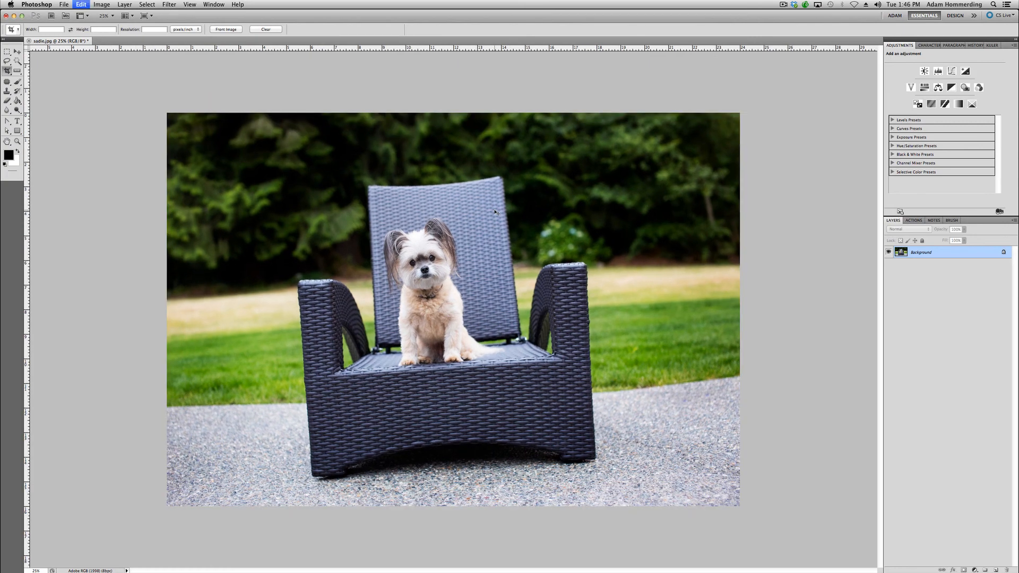